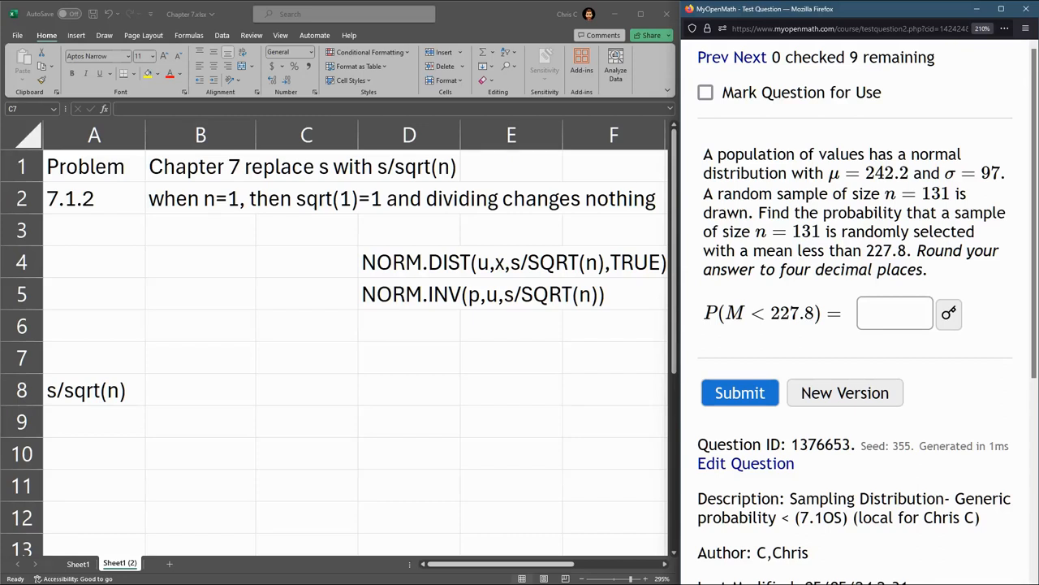
Enter labels u=, s=, n= in A5:A7 with values 242.2, 97 and 131 beside them.
{"action": "left_click", "coordinate": [94, 293]}
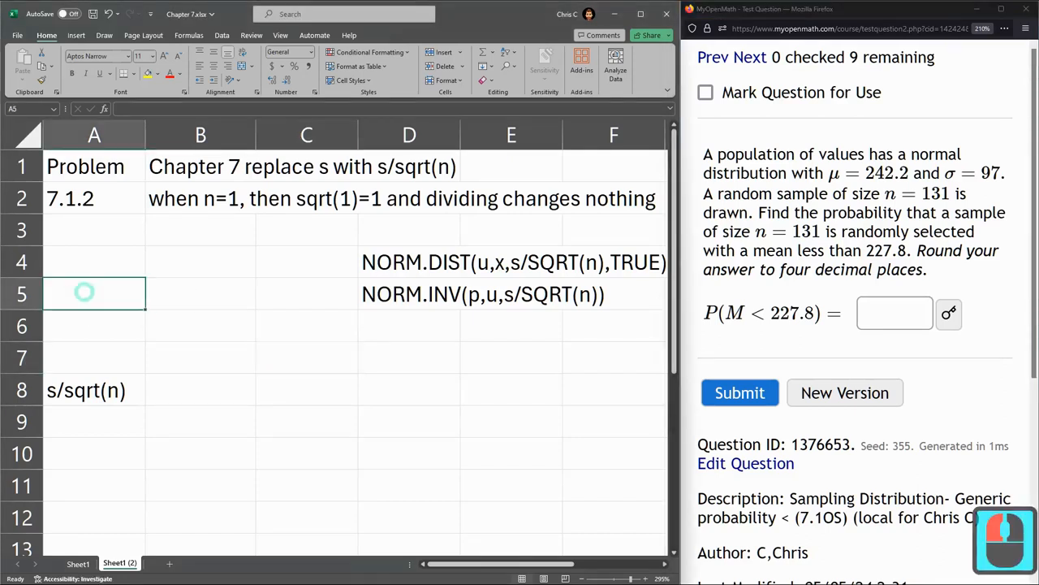
{"action": "type", "text": "u="}
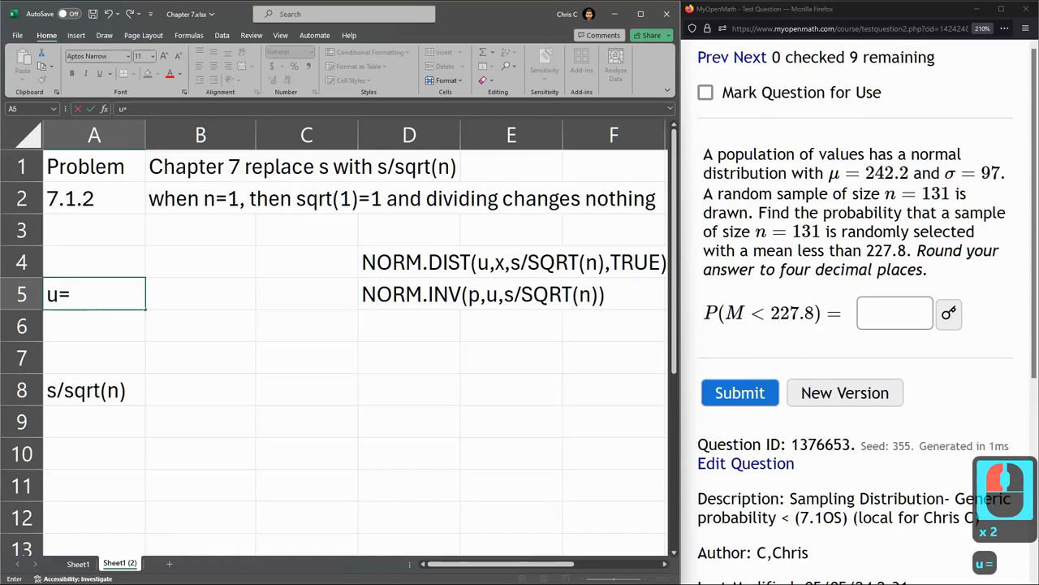
{"action": "type", "text": "242.2"}
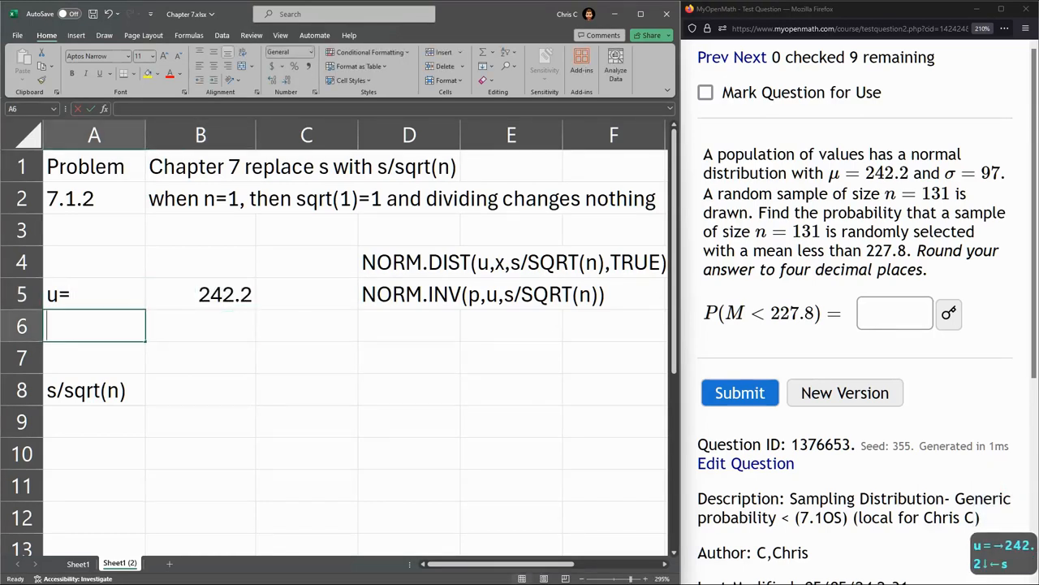
{"action": "type", "text": "s="}
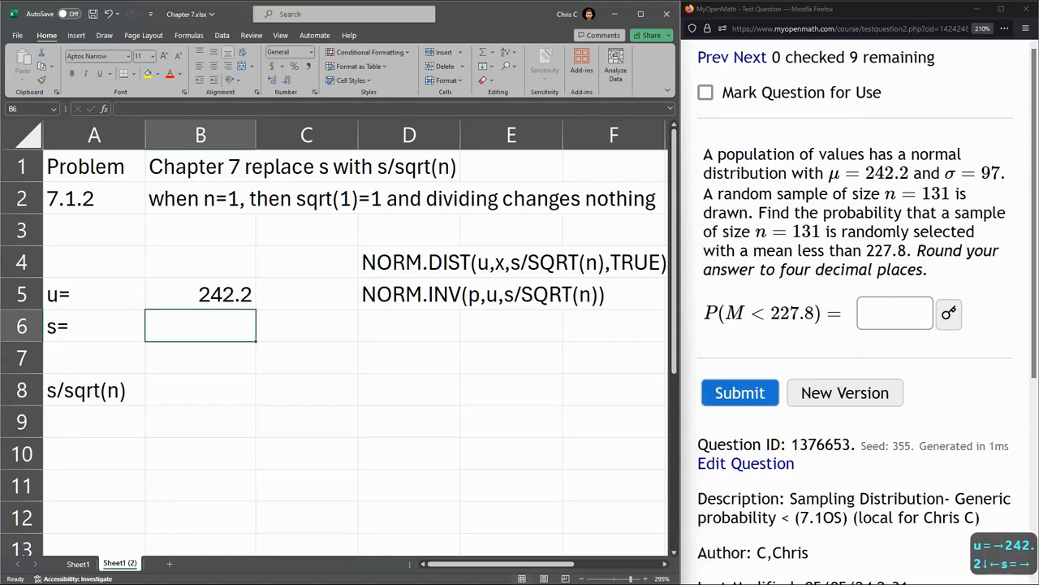
{"action": "type", "text": "97"}
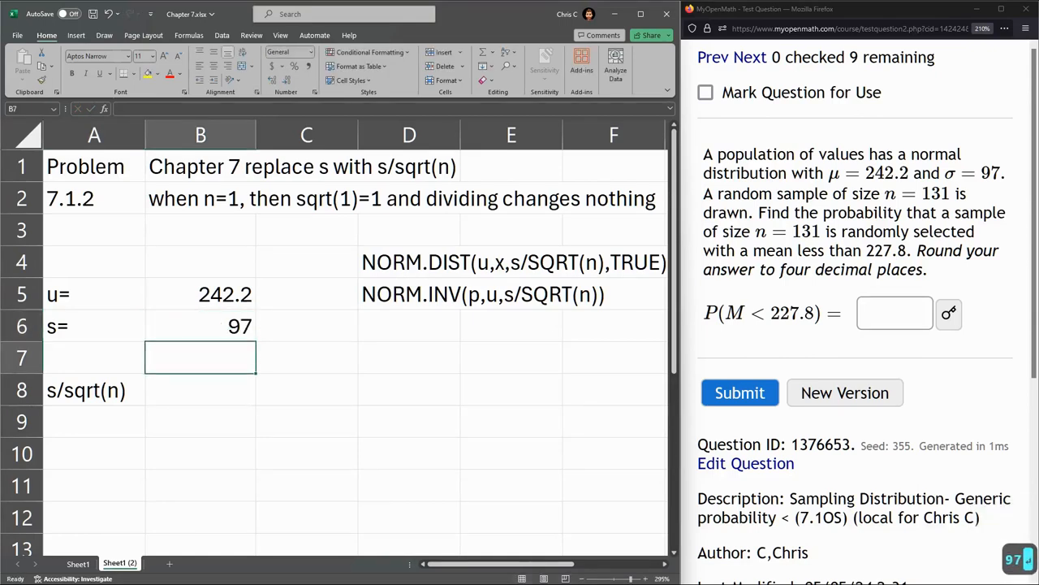
{"action": "type", "text": "n="}
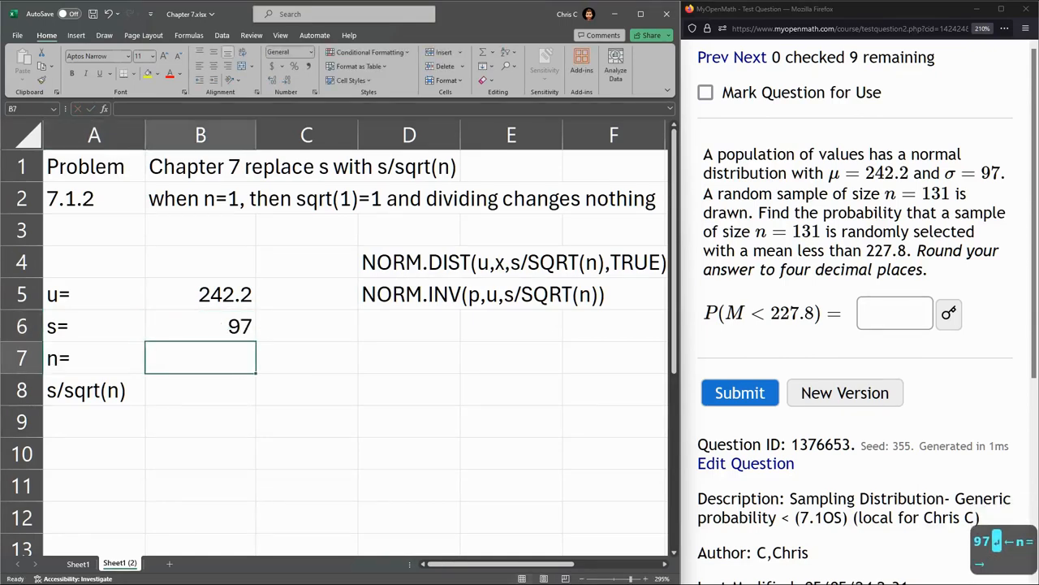
{"action": "type", "text": "131"}
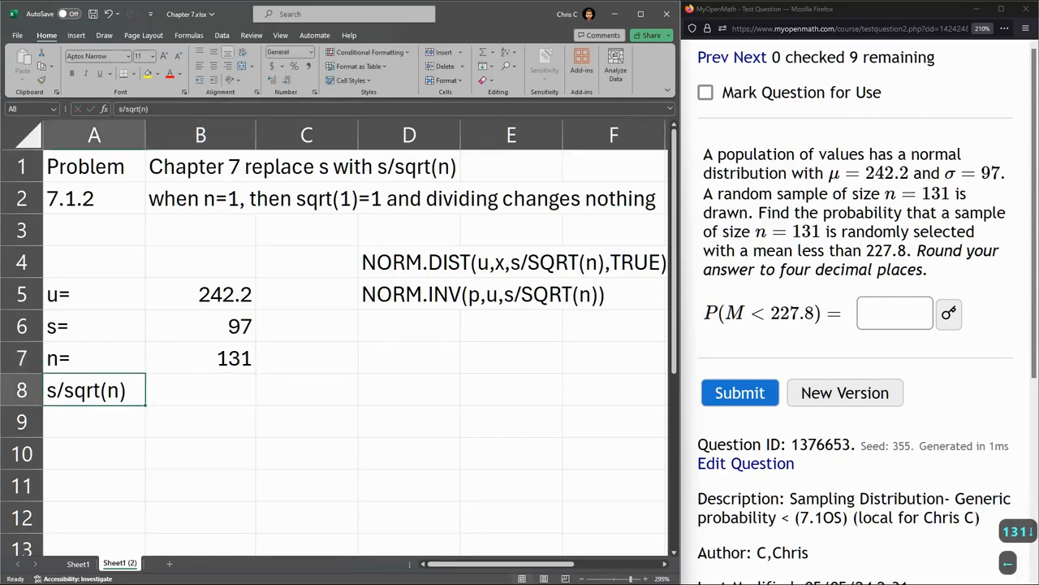
{"action": "left_click", "coordinate": [199, 390]}
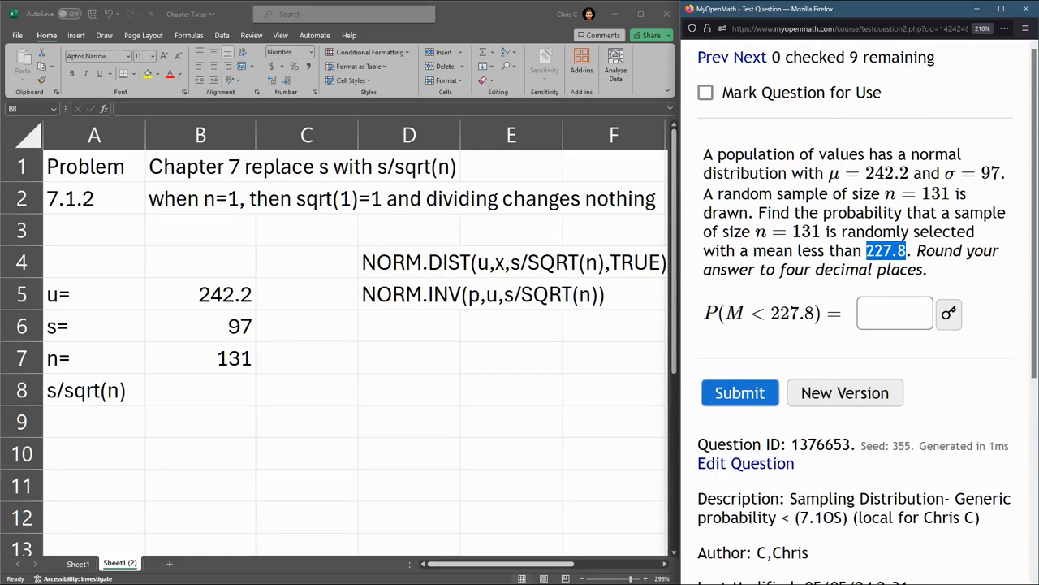
Start a NORM.DIST formula in cell C9 via autocomplete.
{"action": "left_click", "coordinate": [201, 390]}
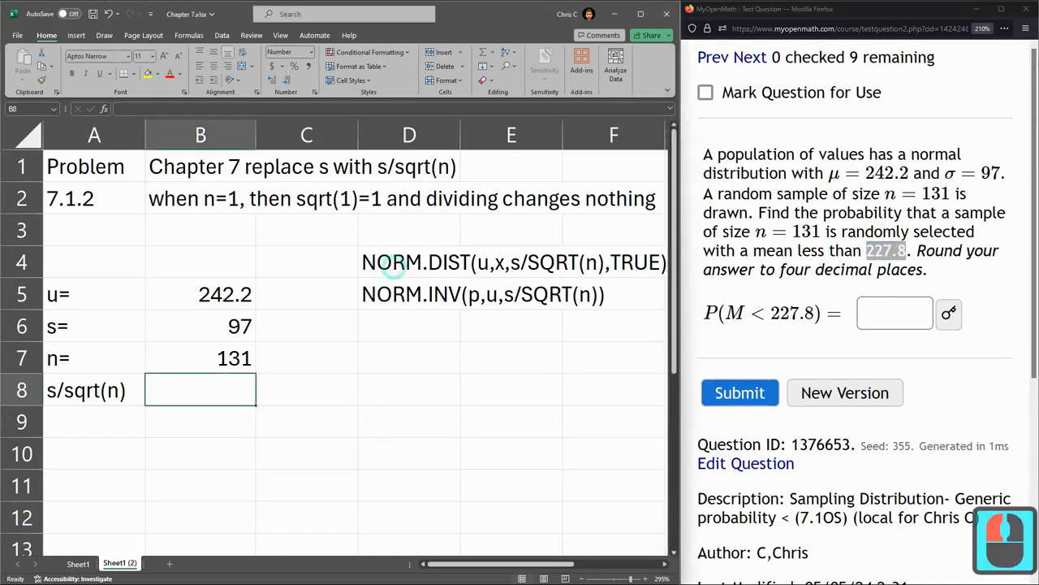
{"action": "left_click", "coordinate": [200, 421]}
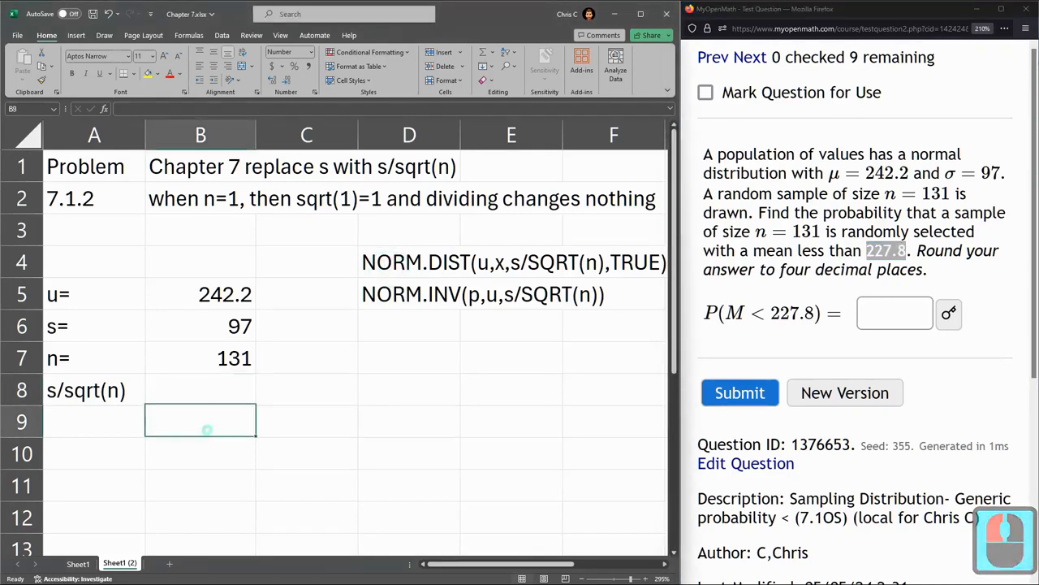
{"action": "type", "text": "="}
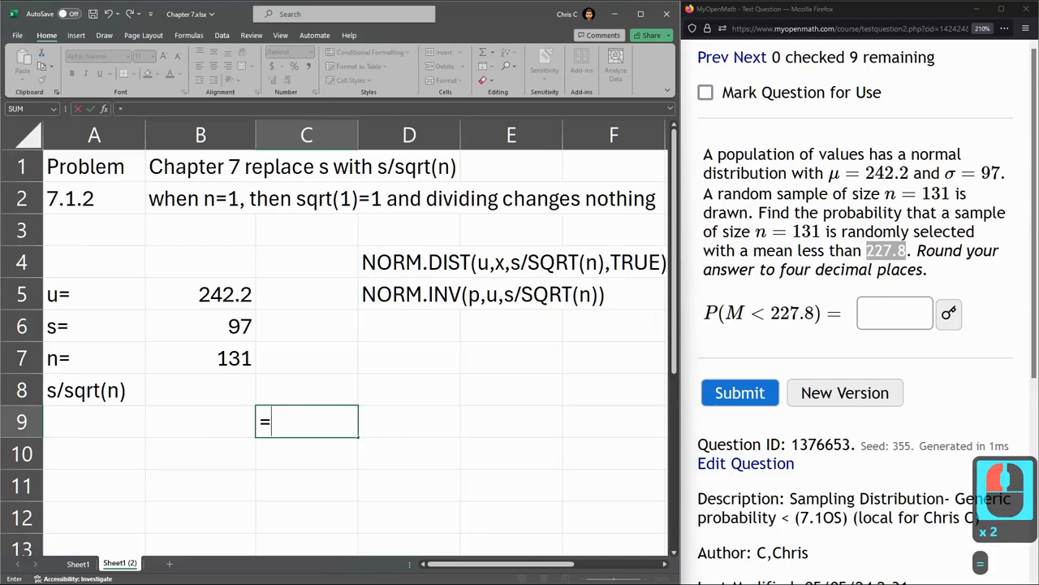
{"action": "type", "text": "NO"}
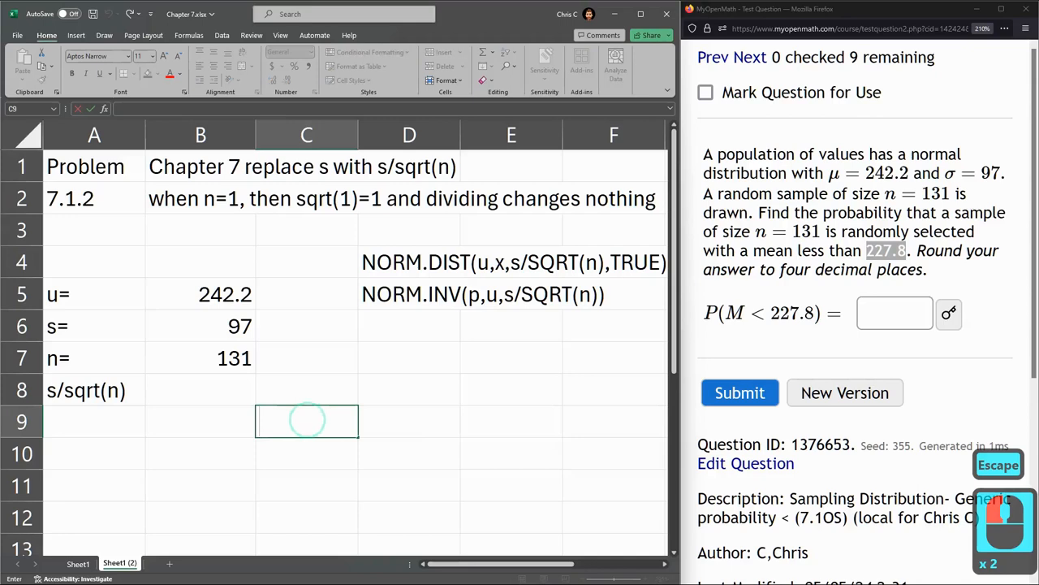
{"action": "type", "text": "=NORM.DIST("}
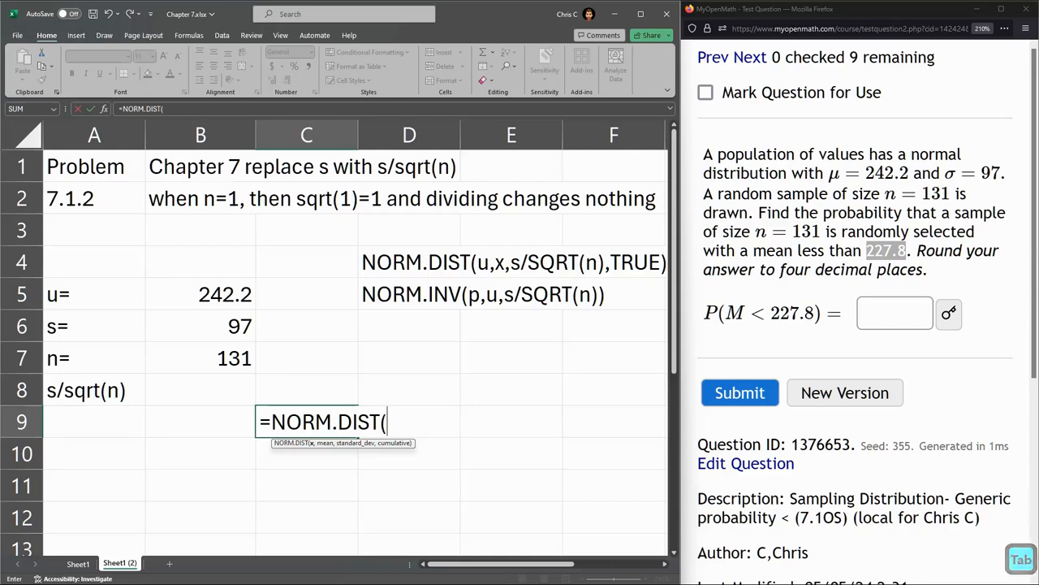
Enter 227.8 as the first NORM.DIST argument, then reference B5 as the mean.
{"action": "left_click", "coordinate": [200, 294]}
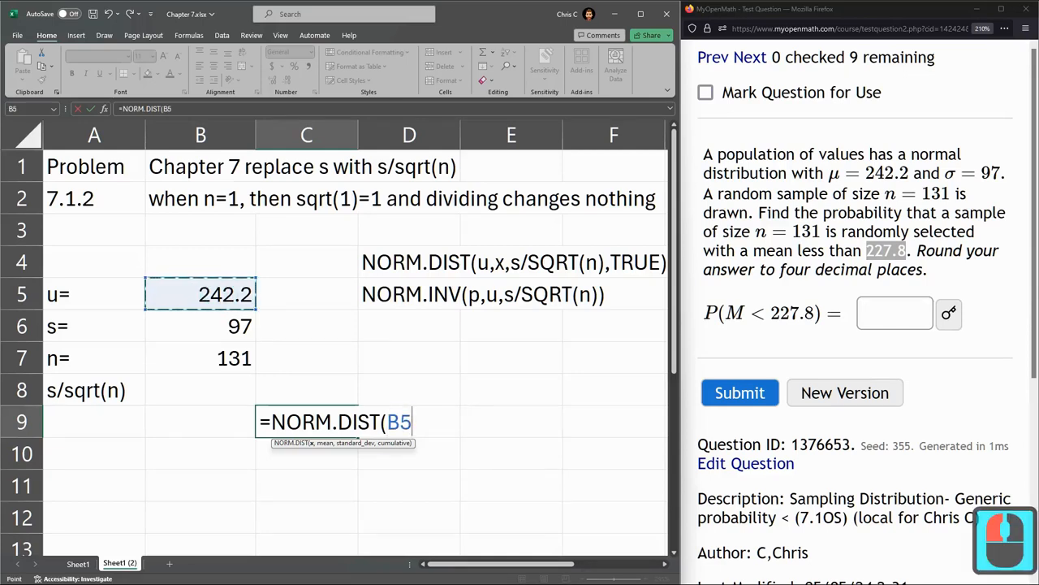
{"action": "type", "text": ","}
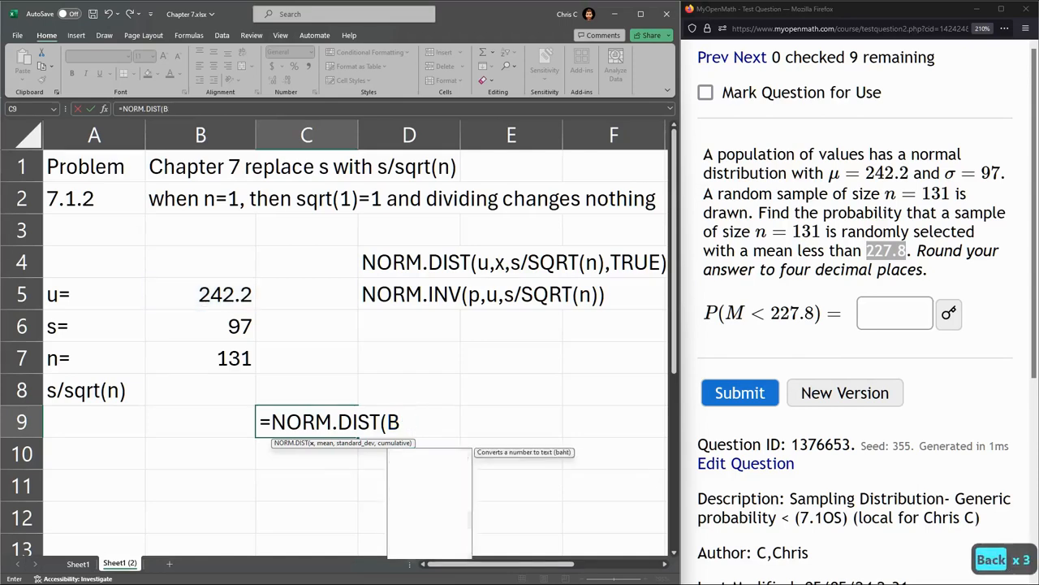
{"action": "key", "text": "Backspace"}
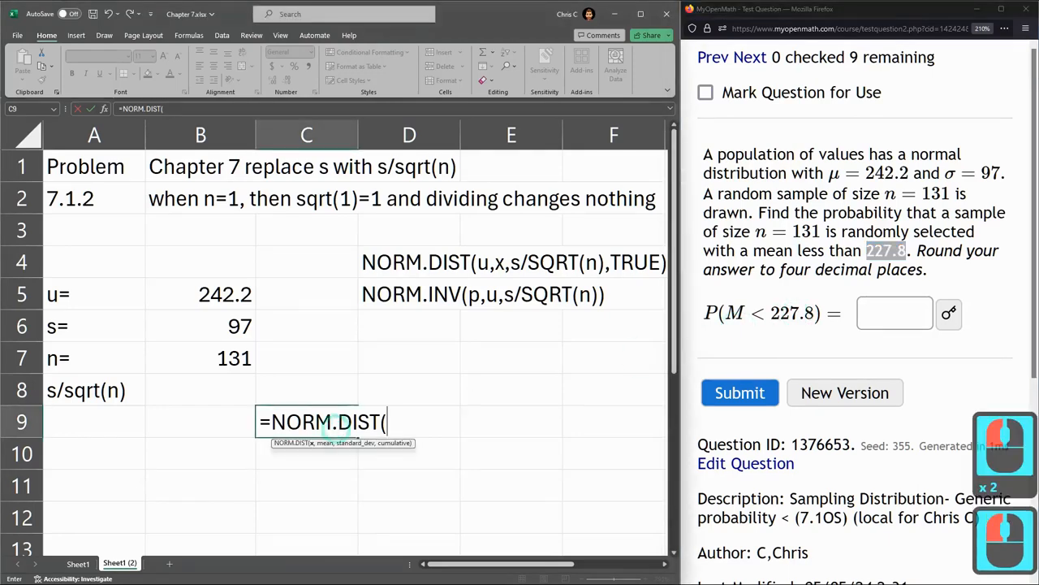
{"action": "type", "text": "227."}
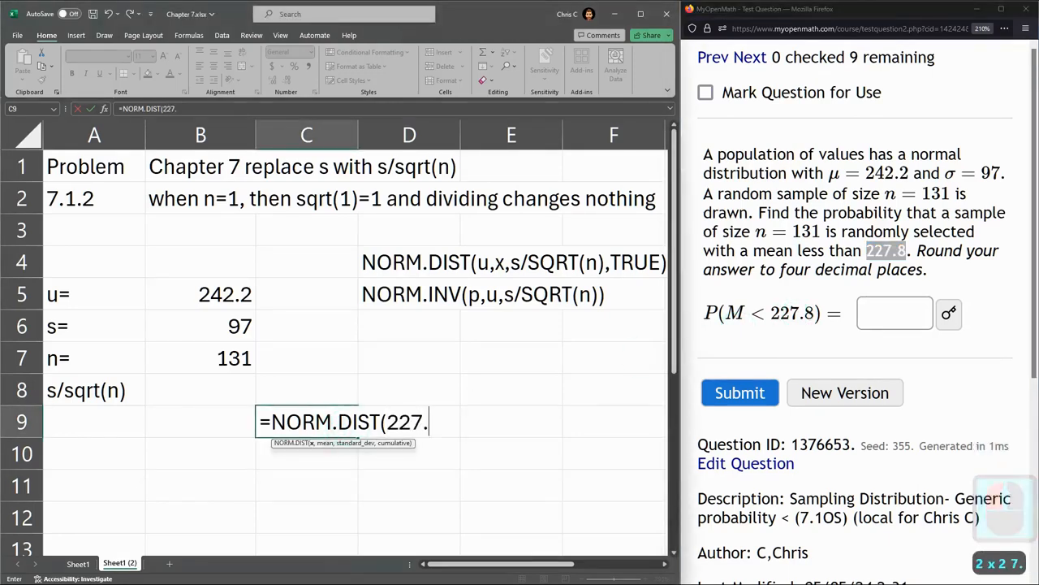
{"action": "type", "text": "8"}
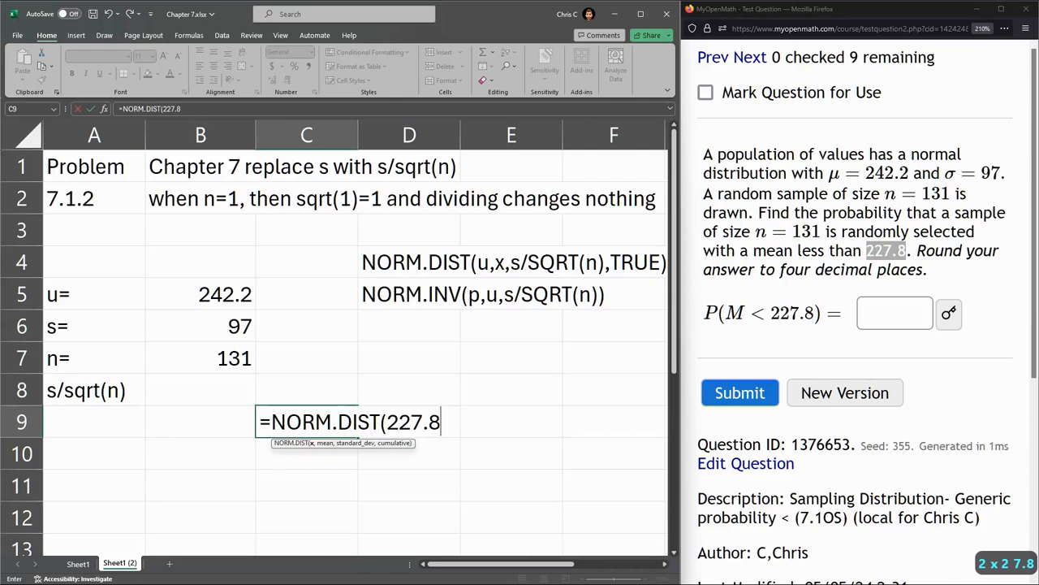
{"action": "type", "text": ","}
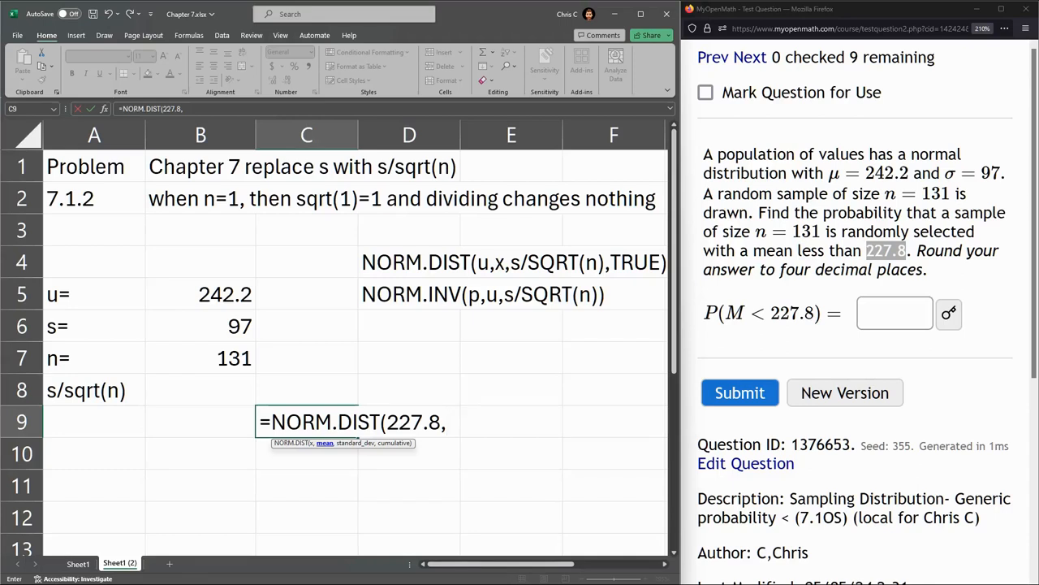
{"action": "left_click", "coordinate": [199, 294]}
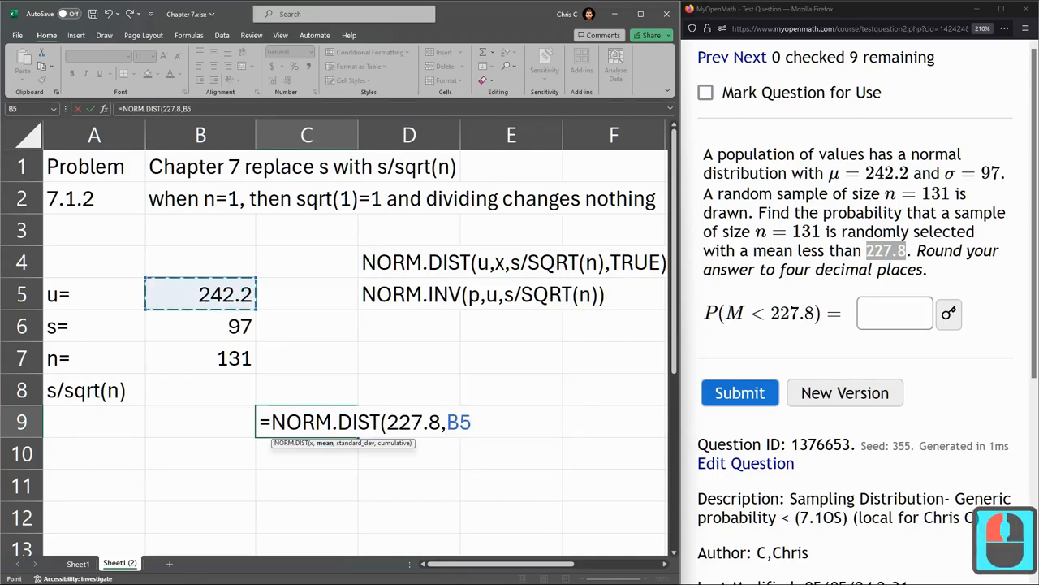
Finish the formula with standard deviation B6/SQRT(B7) and TRUE for cumulative.
{"action": "type", "text": ","}
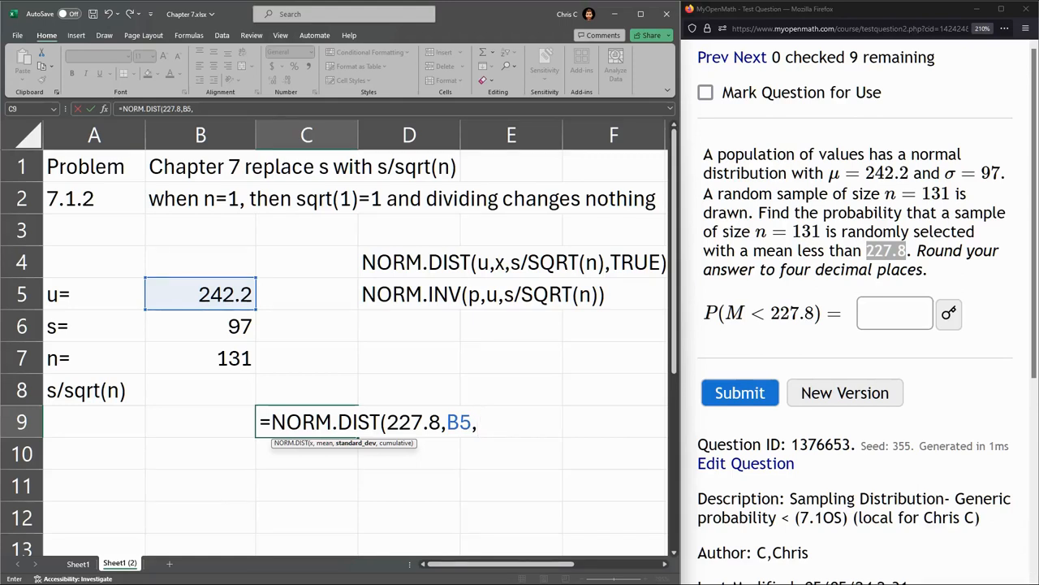
{"action": "left_click", "coordinate": [200, 325]}
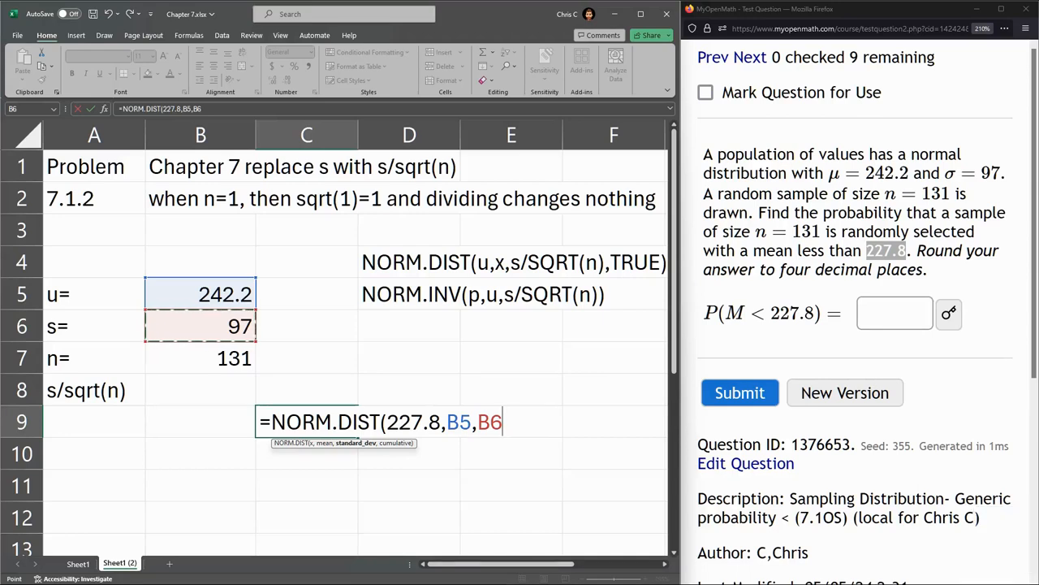
{"action": "type", "text": "/"}
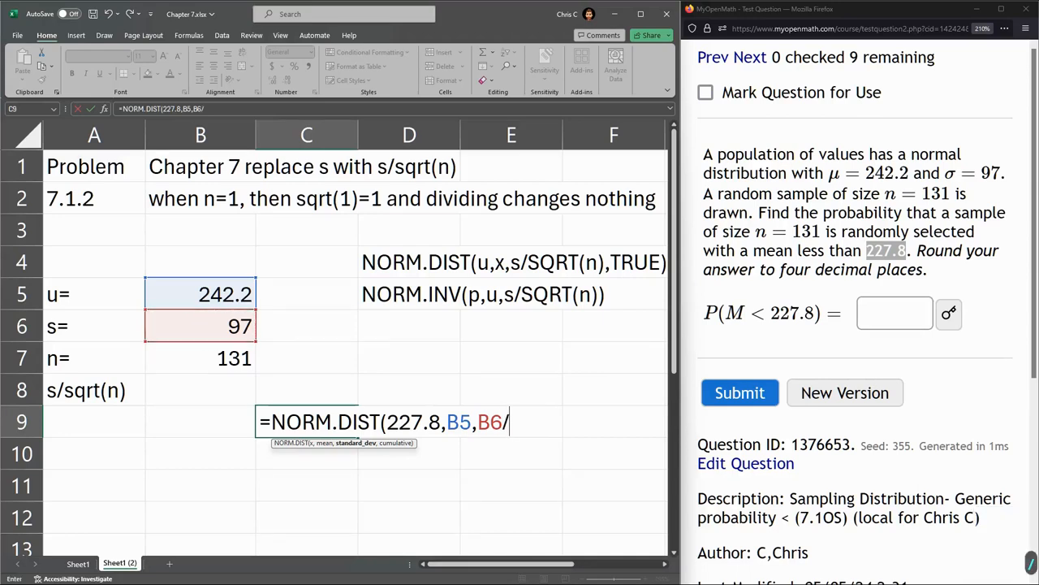
{"action": "type", "text": "SQRT("}
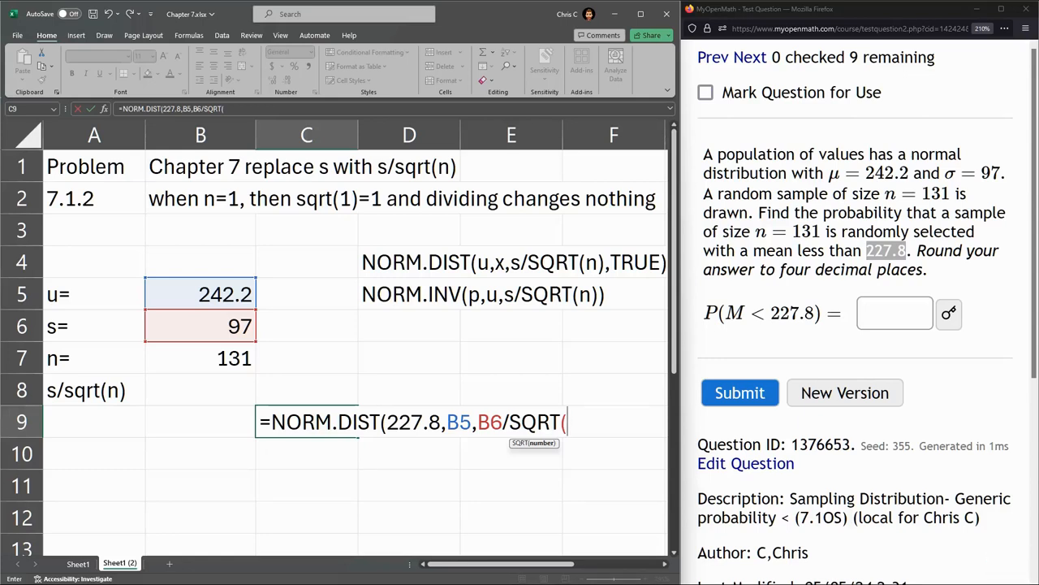
{"action": "left_click", "coordinate": [200, 358]}
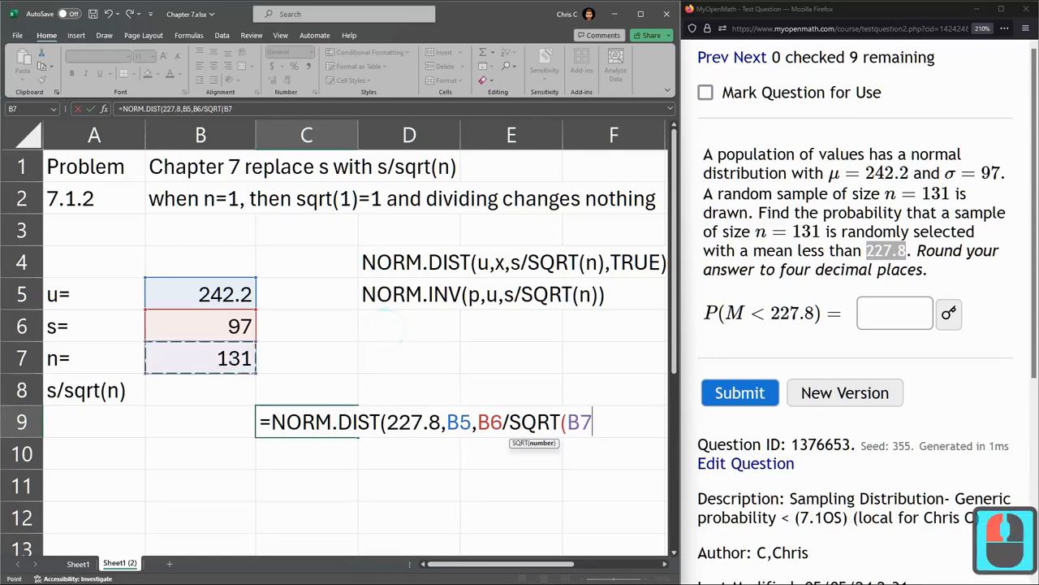
{"action": "type", "text": ")"}
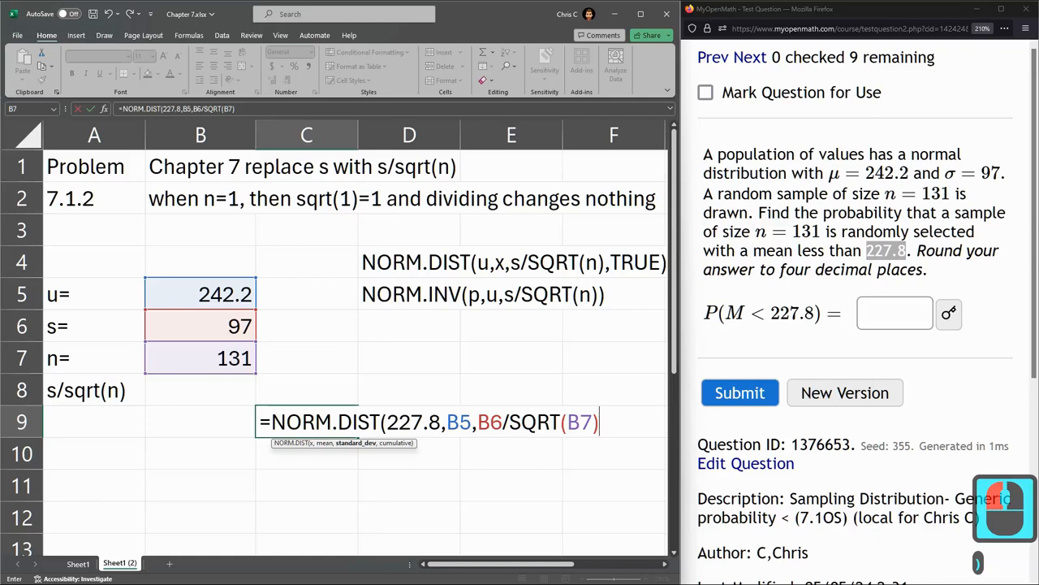
{"action": "type", "text": ","}
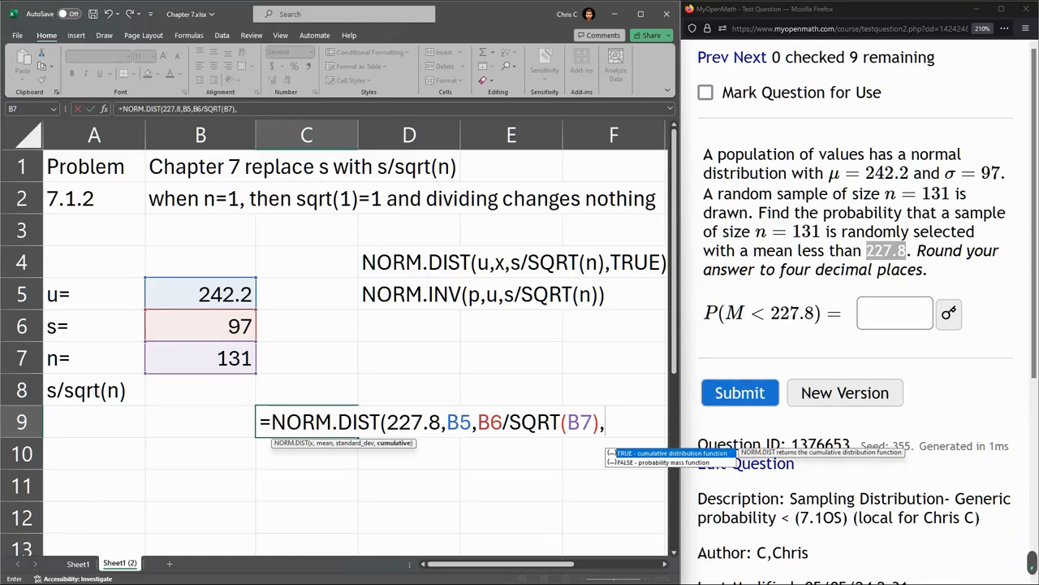
{"action": "type", "text": "tru"}
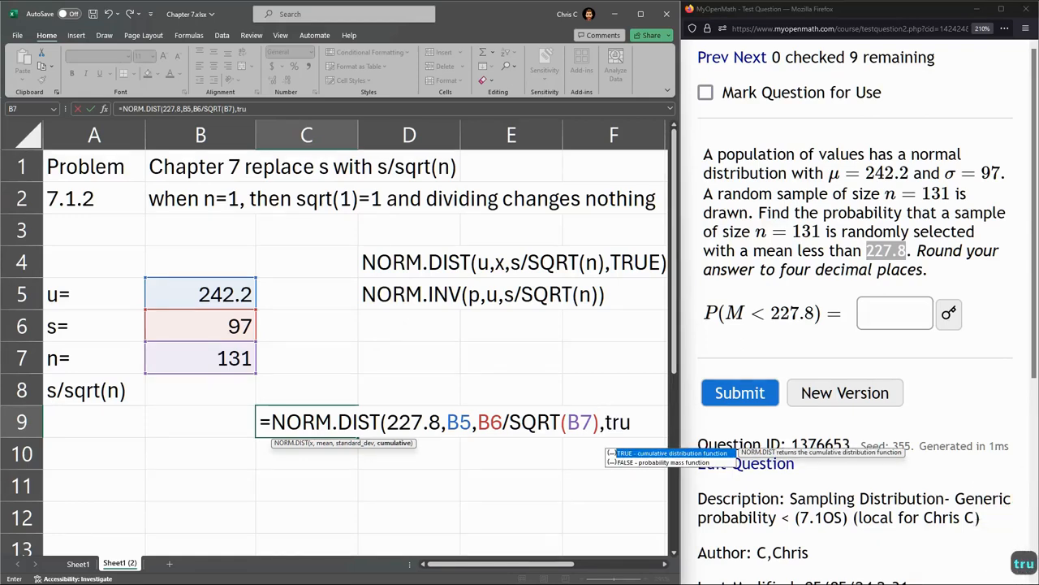
{"action": "type", "text": "e)"}
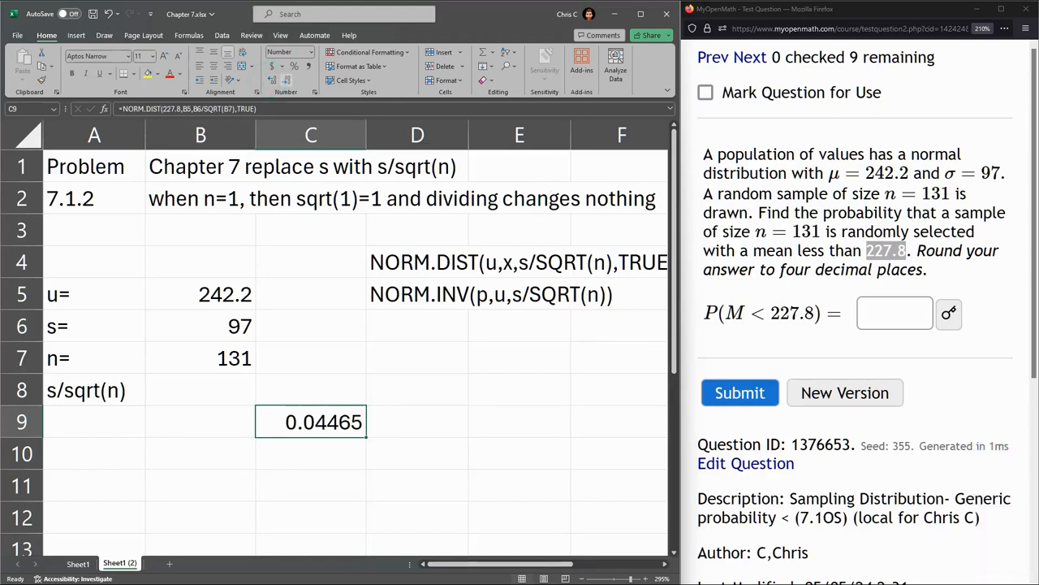
{"action": "mouse_move", "coordinate": [314, 80]}
{"action": "type", "text": "."}
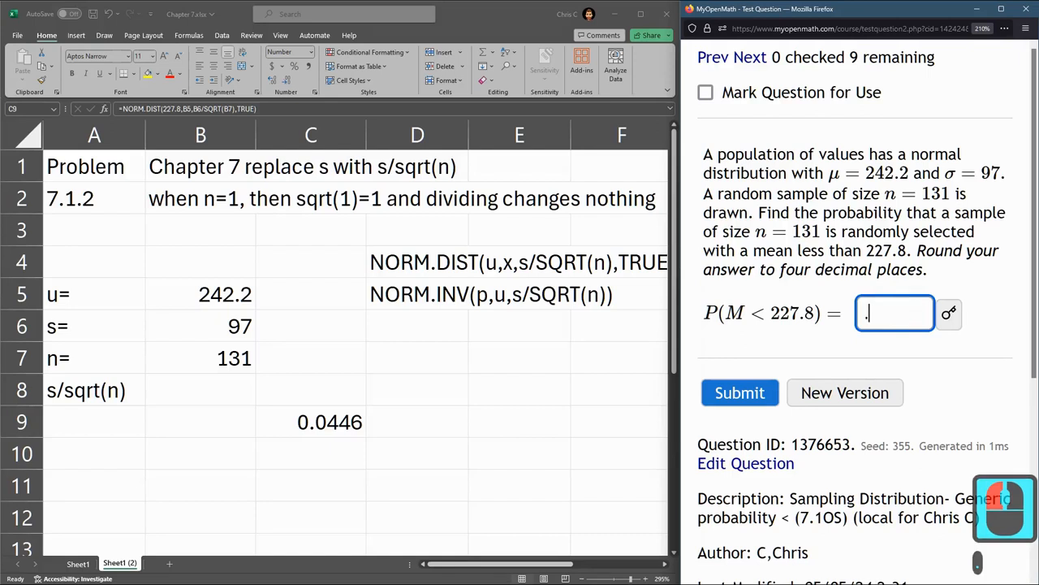
Submit .0446 as the answer in MyOpenMath.
{"action": "type", "text": "0446"}
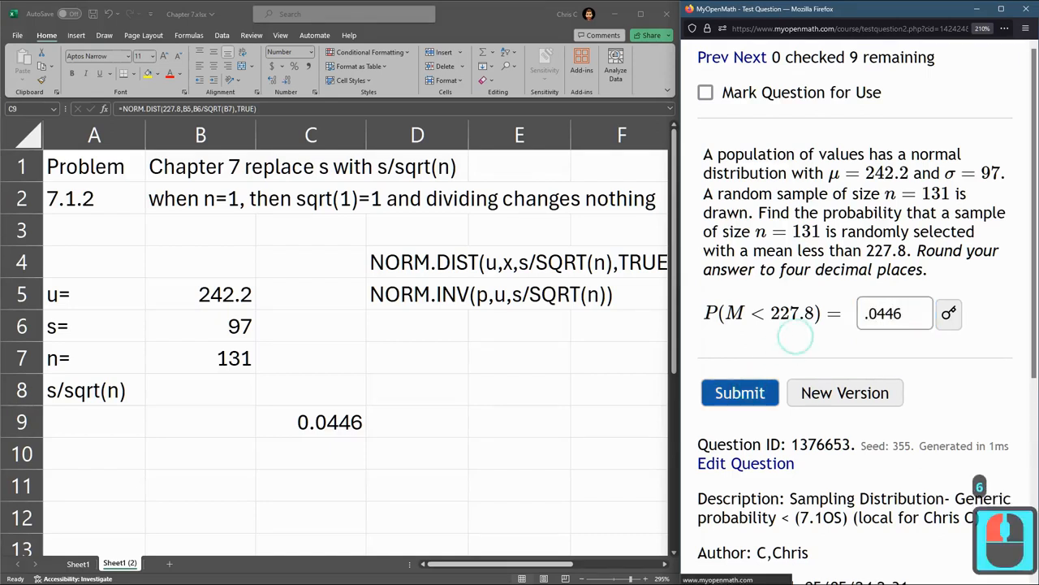
{"action": "left_click", "coordinate": [739, 392]}
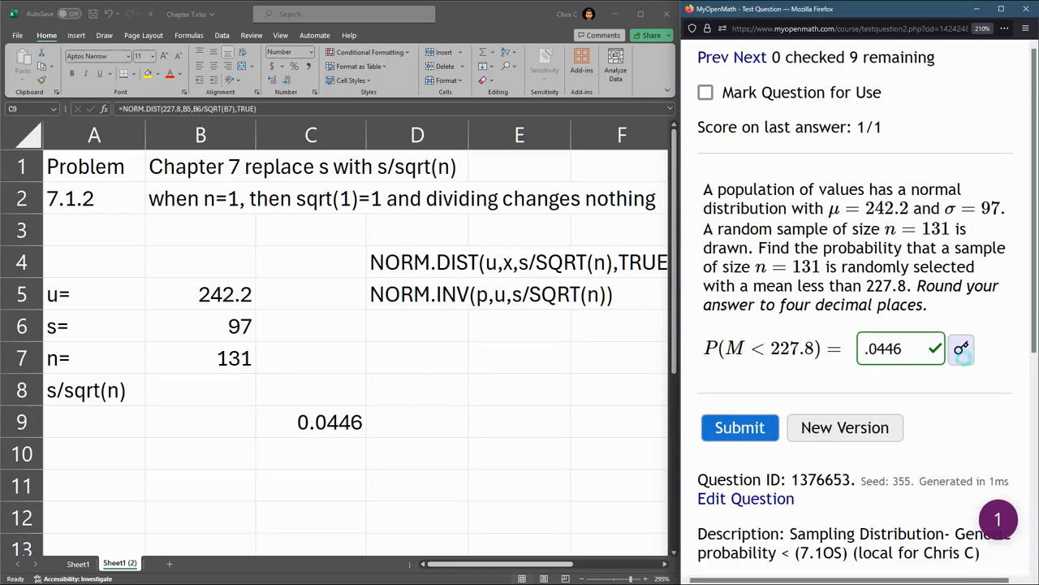